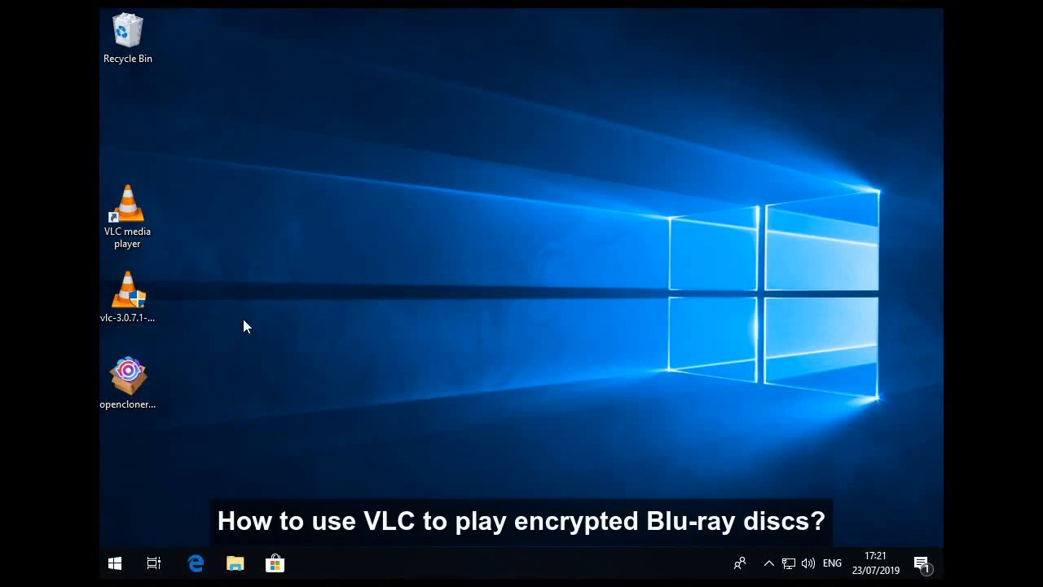
Step: Note the installed VLC shortcut and launch the OpenCloner Ripper 2019 setup from the desktop
click(127, 215)
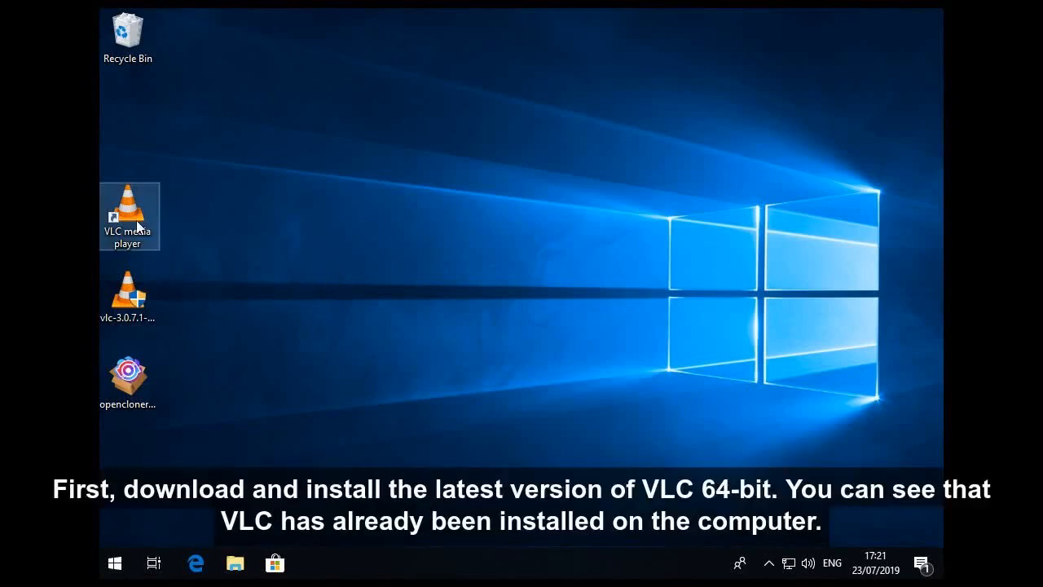
mouse_move(136, 220)
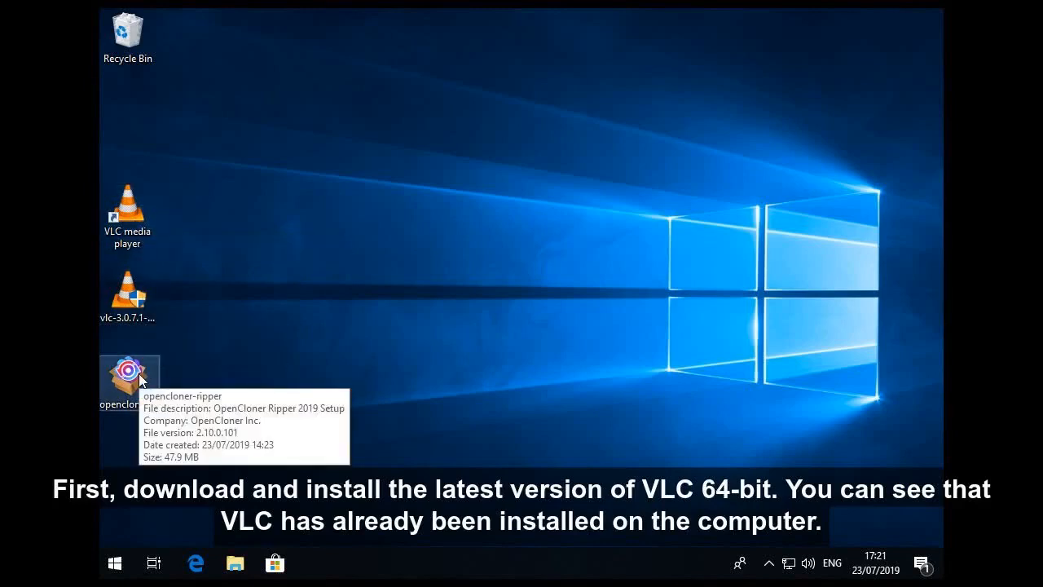
click(127, 375)
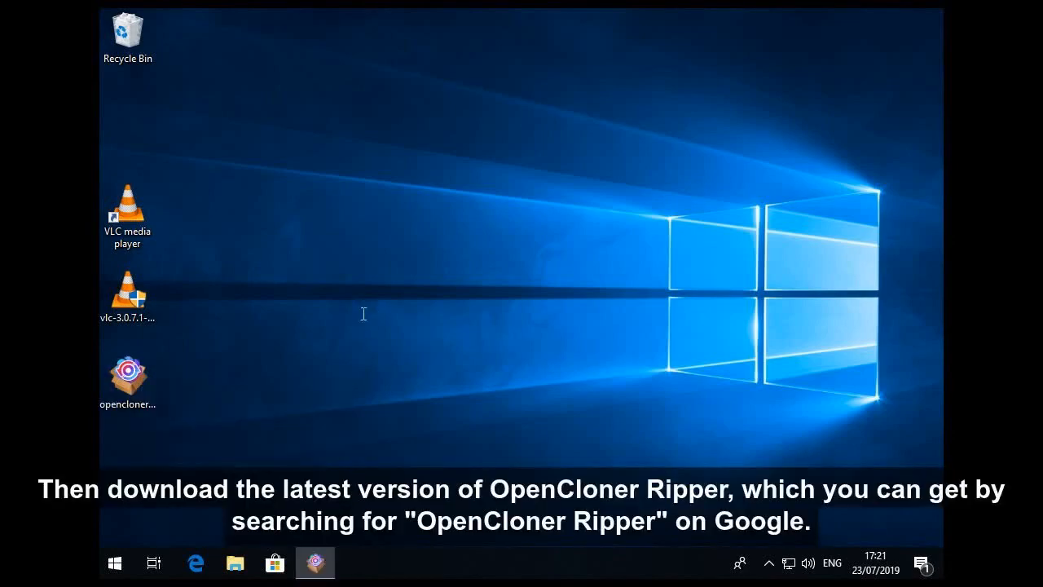
Step: Accept the licence, keep the OpenCloner Start Menu folder, and begin installation
double_click(128, 372)
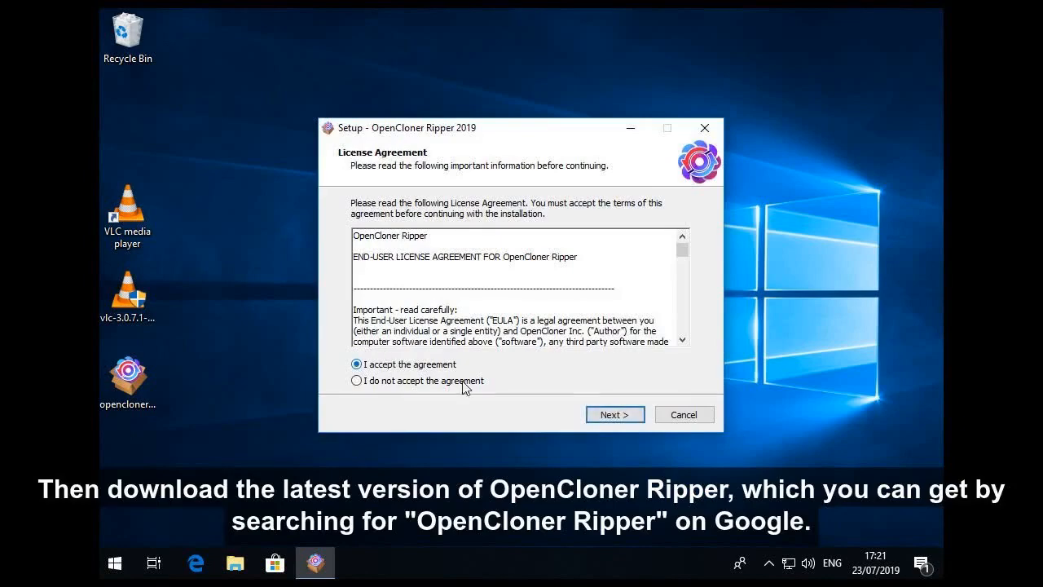
click(614, 414)
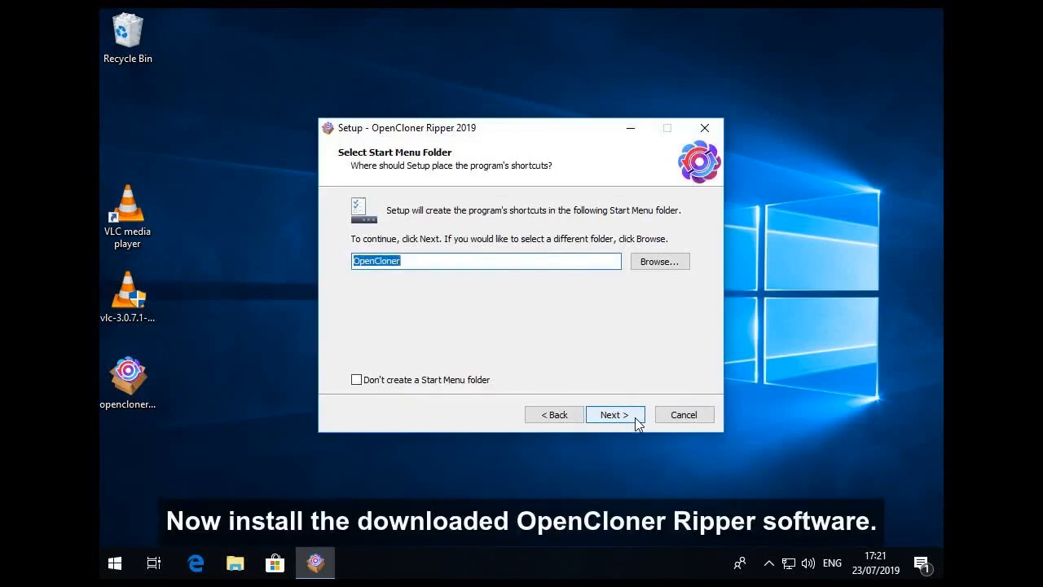
click(614, 414)
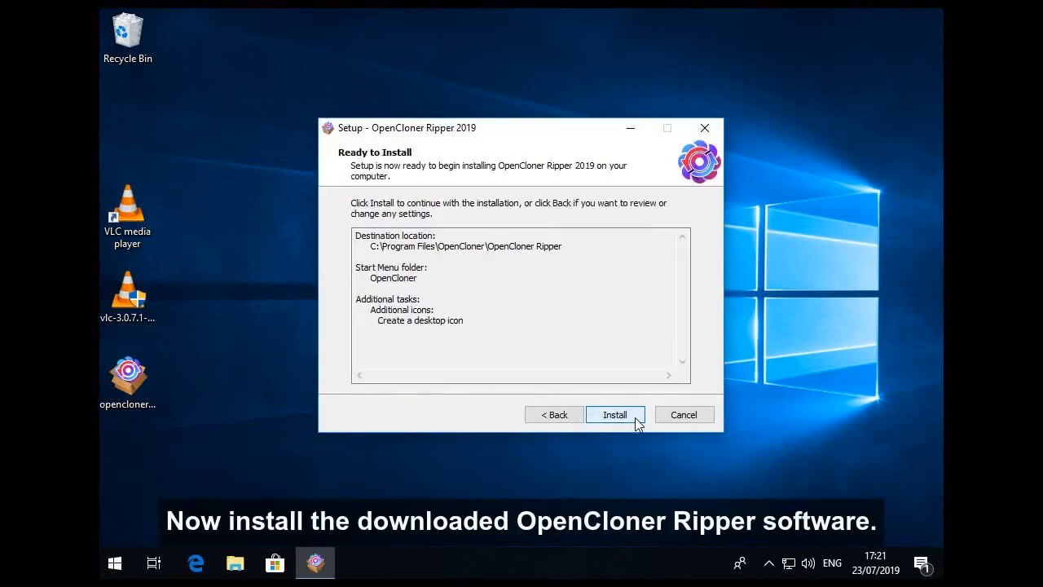
click(614, 414)
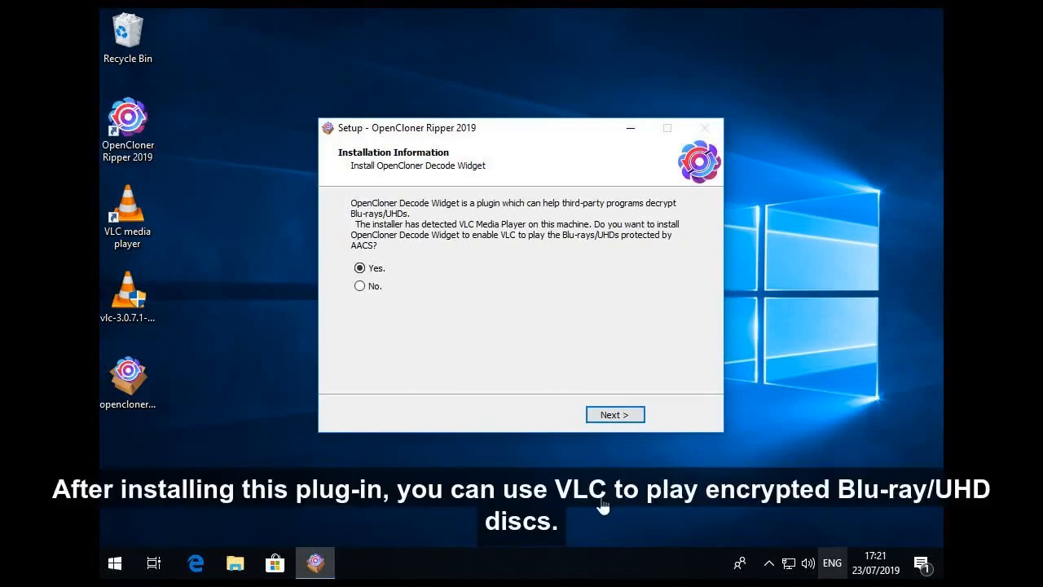
mouse_move(371, 368)
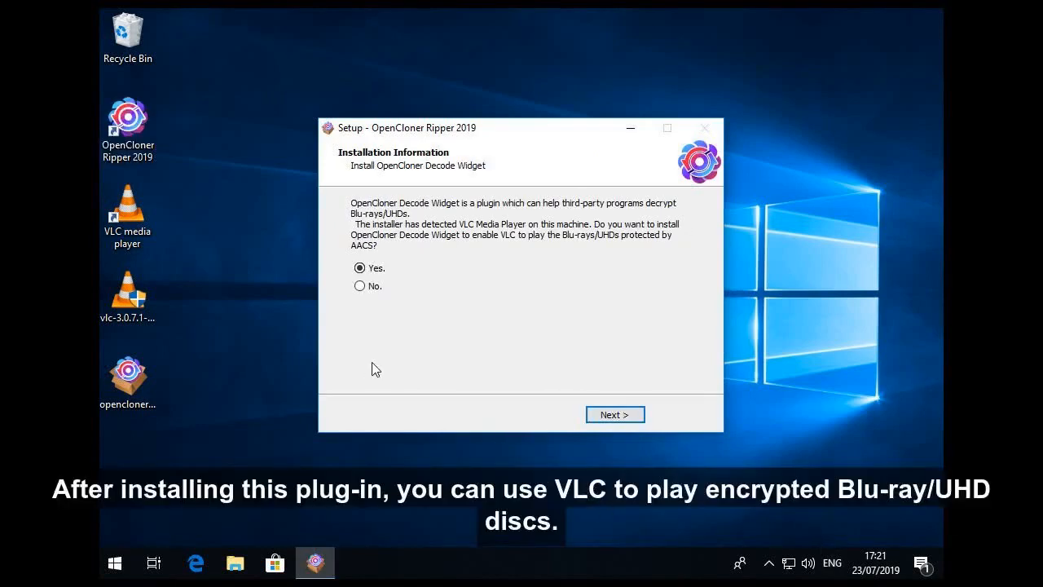
mouse_move(422, 259)
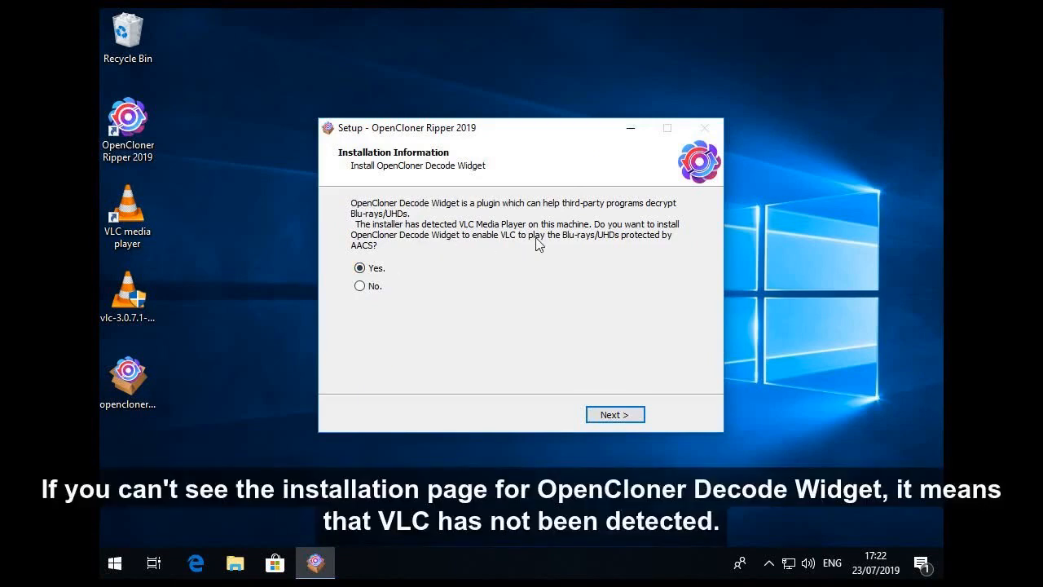
mouse_move(431, 273)
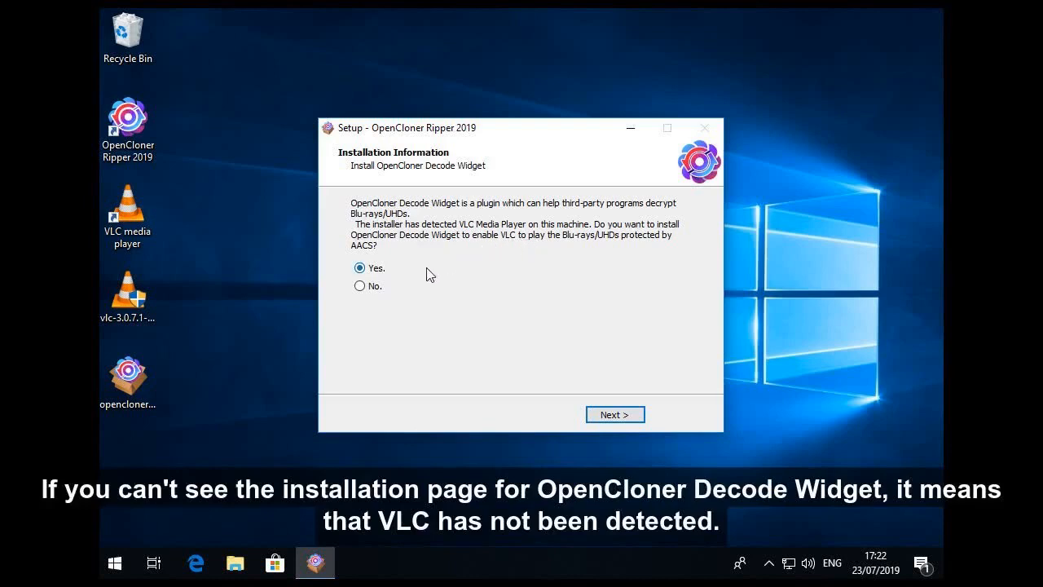
mouse_move(415, 280)
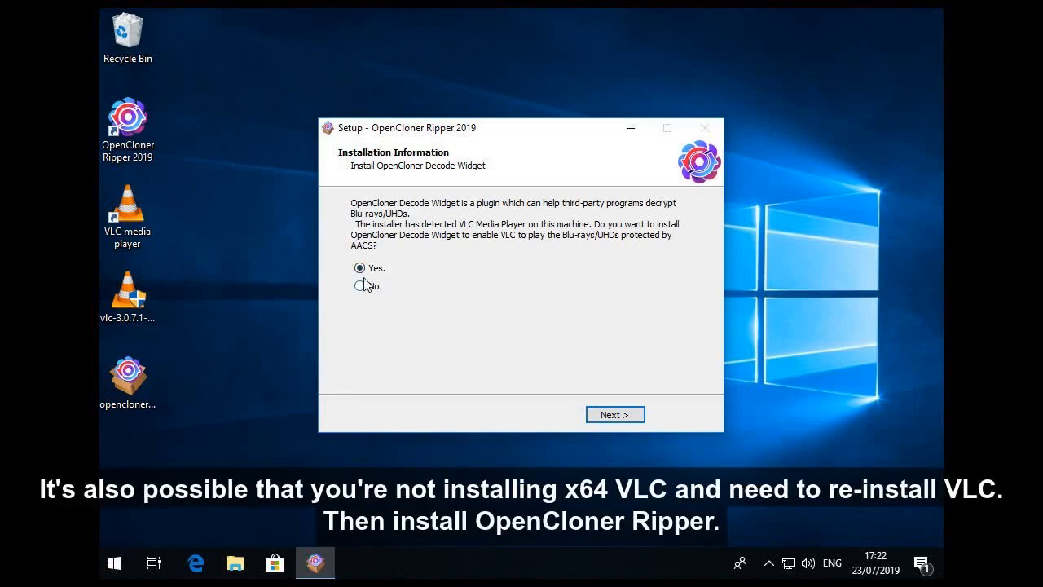
mouse_move(537, 297)
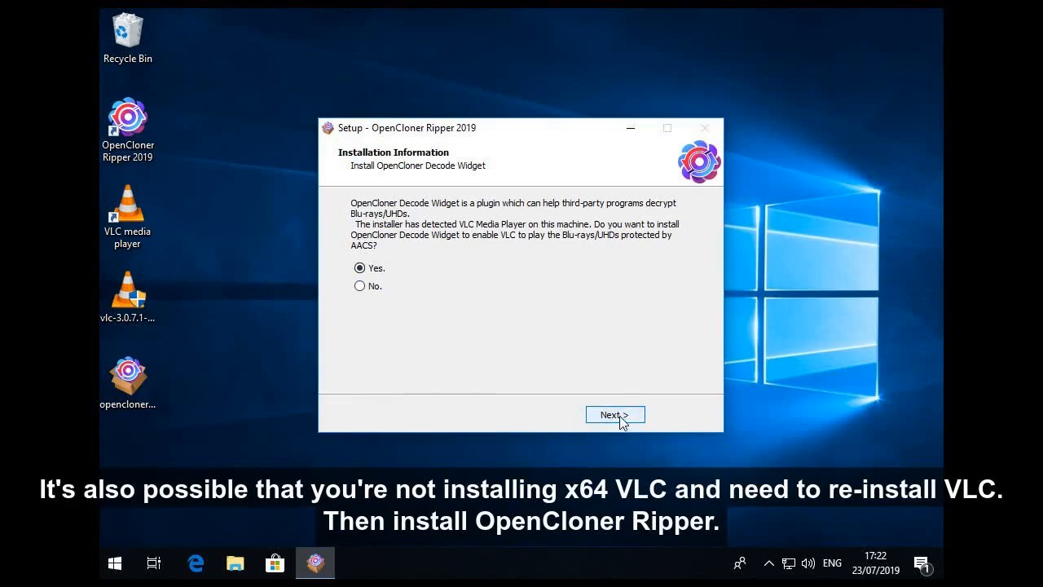
Step: Install the Decode Widget for VLC, untick 'Launch OpenCloner Ripper 2019', and finish setup
click(615, 414)
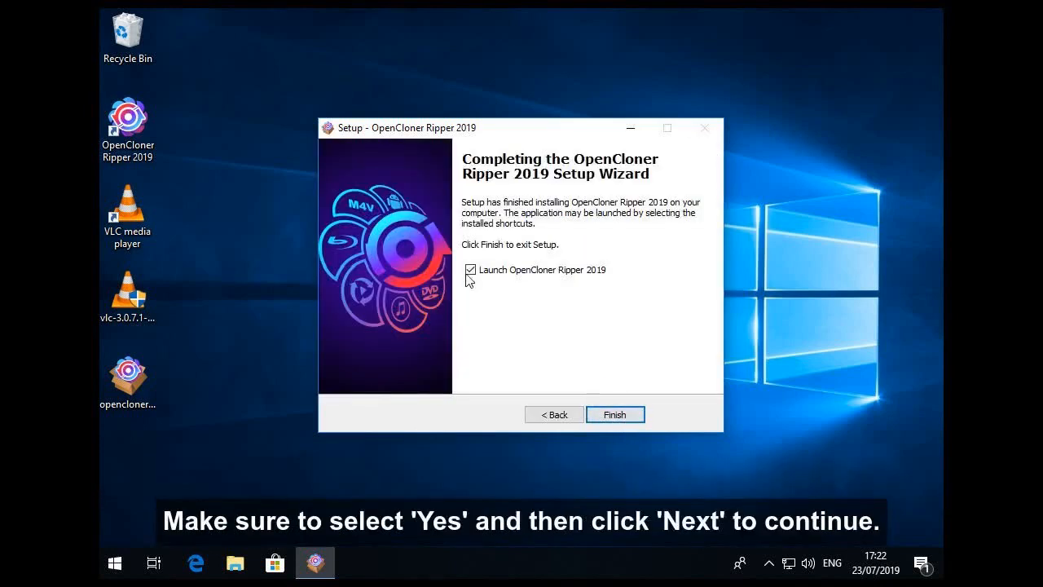
click(469, 270)
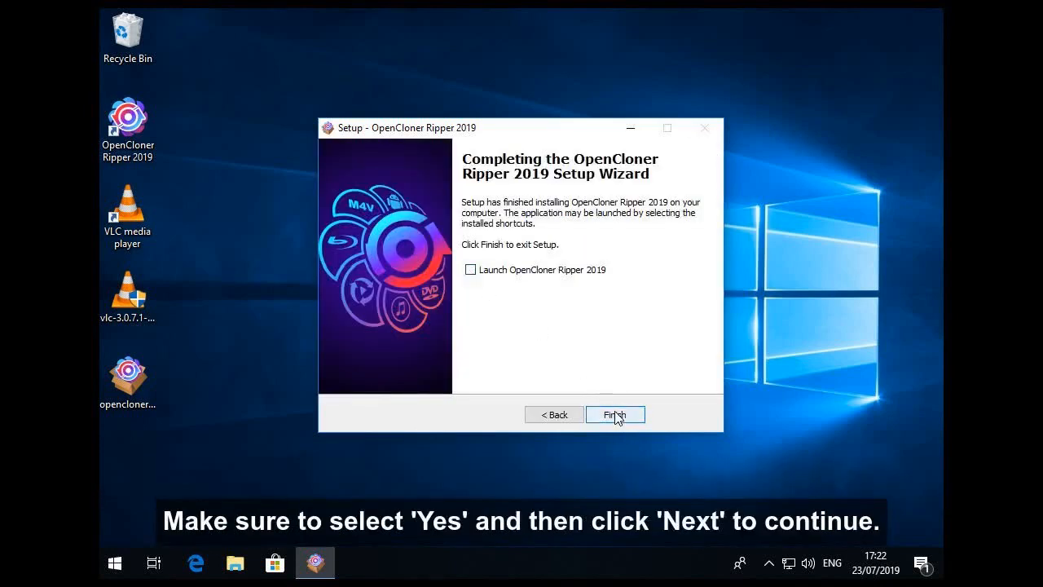
click(615, 413)
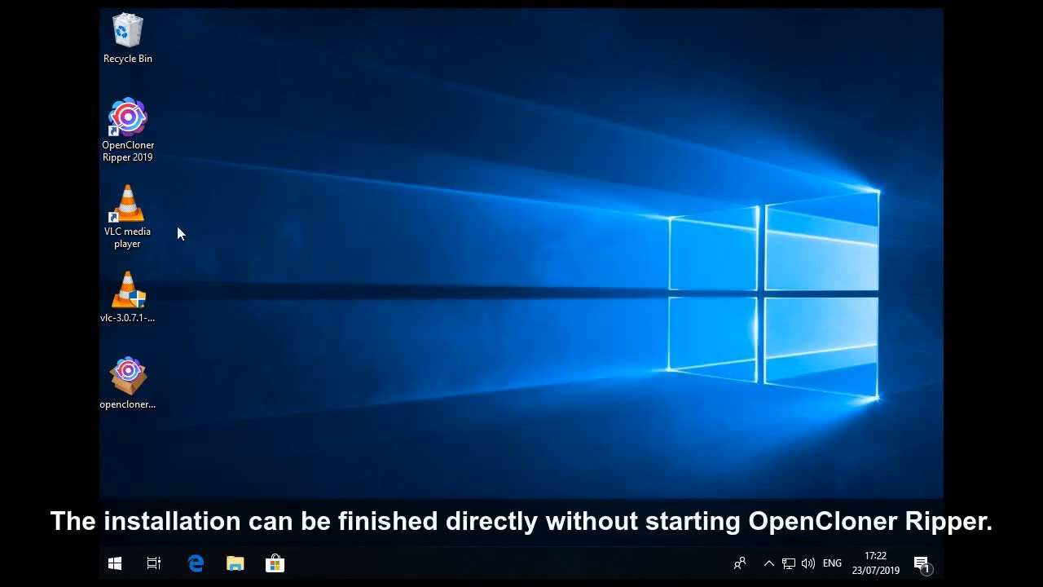
Step: Launch VLC media player from its desktop shortcut
click(127, 211)
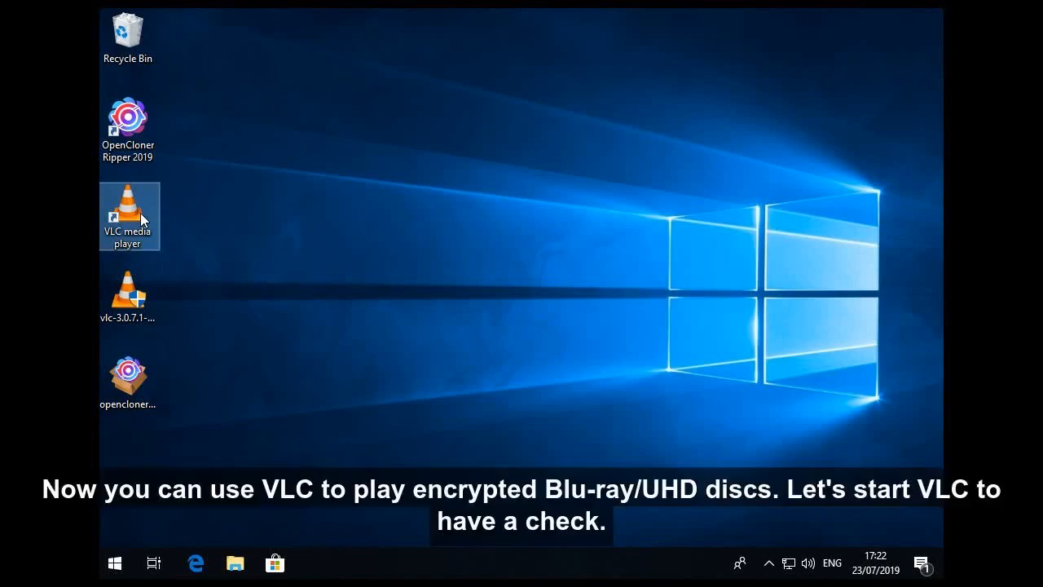
double_click(128, 210)
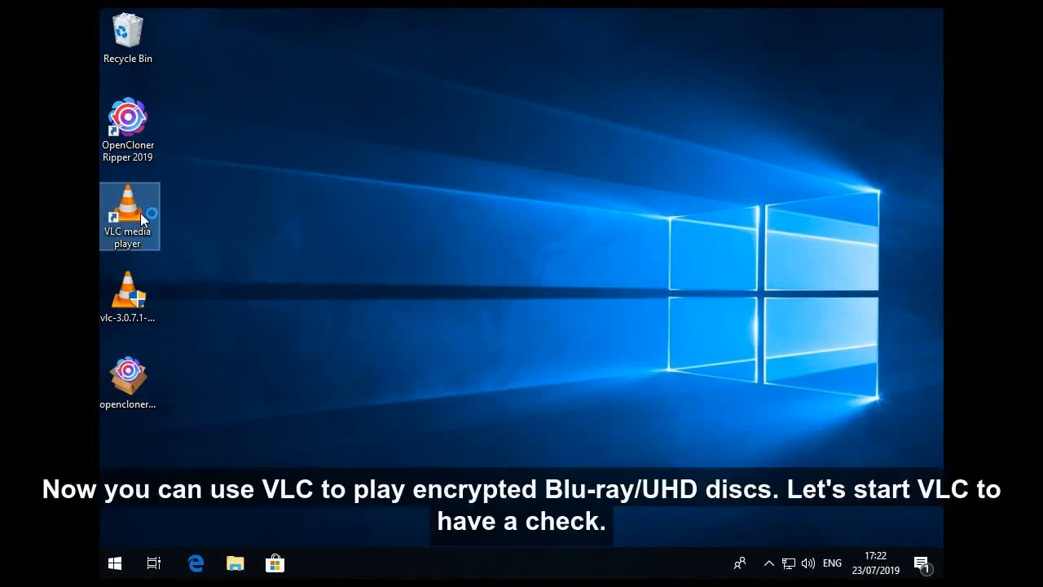
double_click(127, 215)
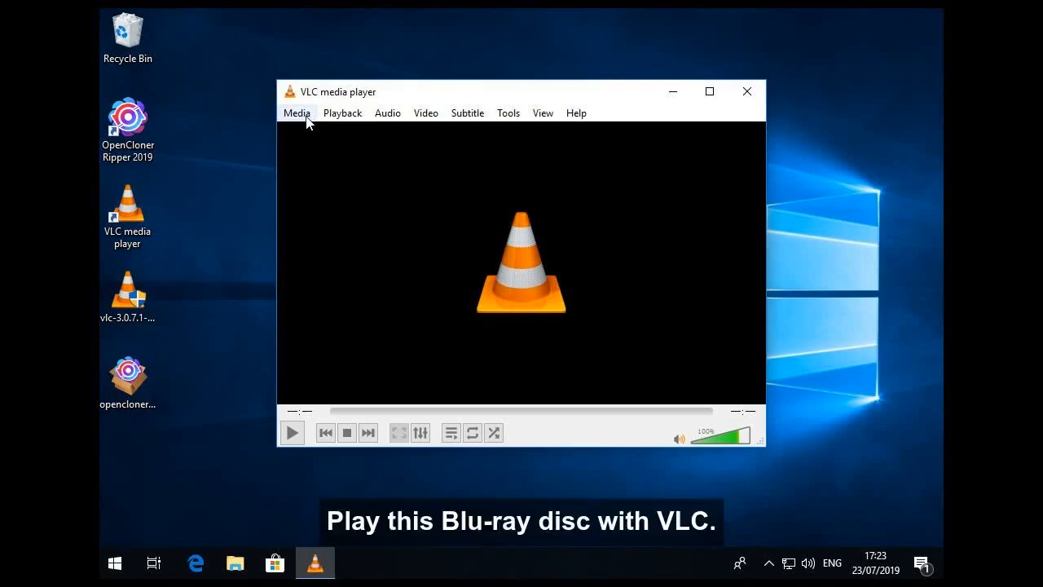
Step: Via Media > Open Disc, play drive D:\ - LA_LA_LAND as Blu-ray with 'No disc menus' ticked
click(296, 113)
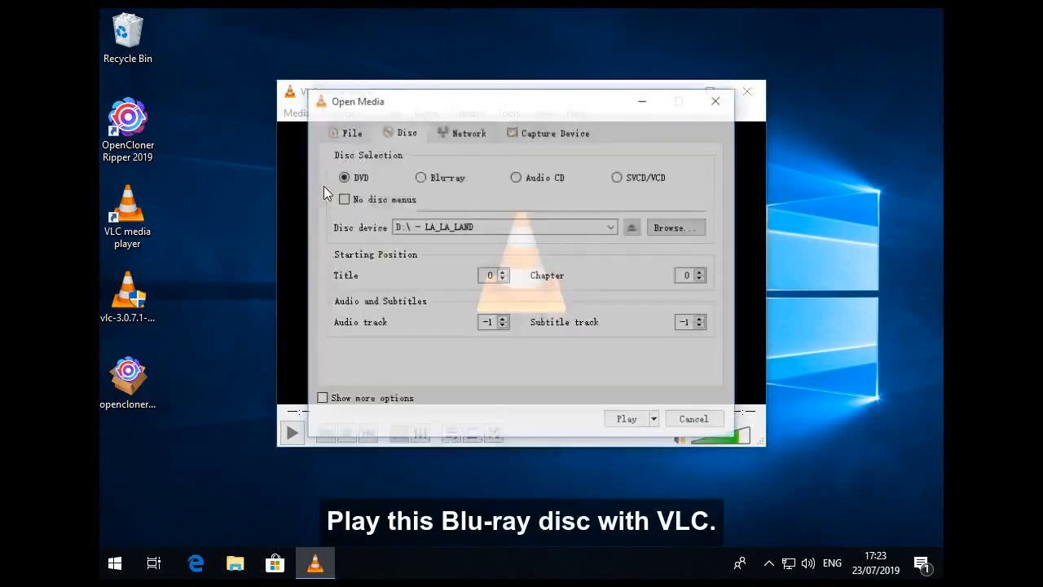
click(421, 176)
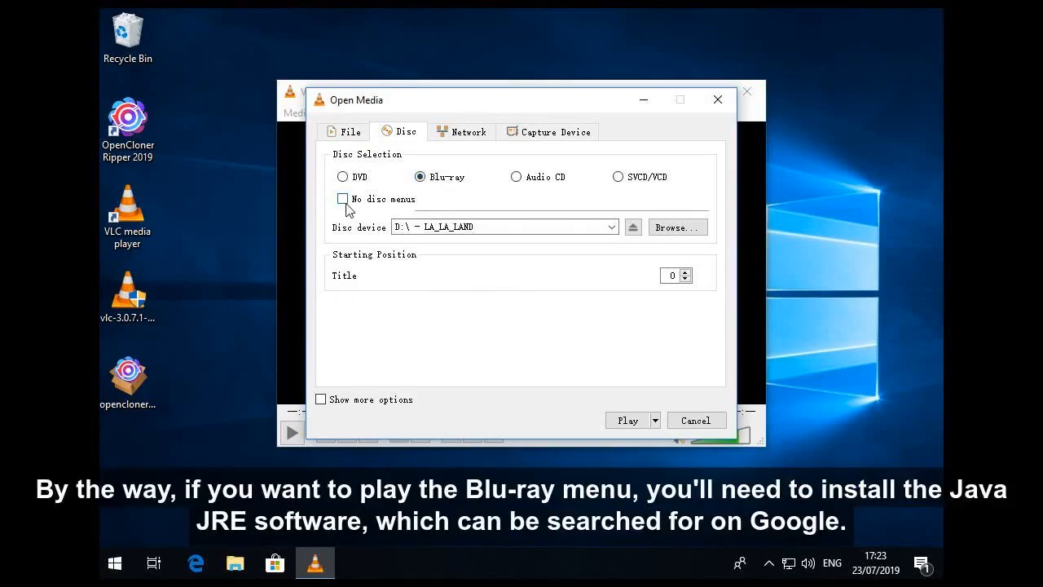
mouse_move(342, 199)
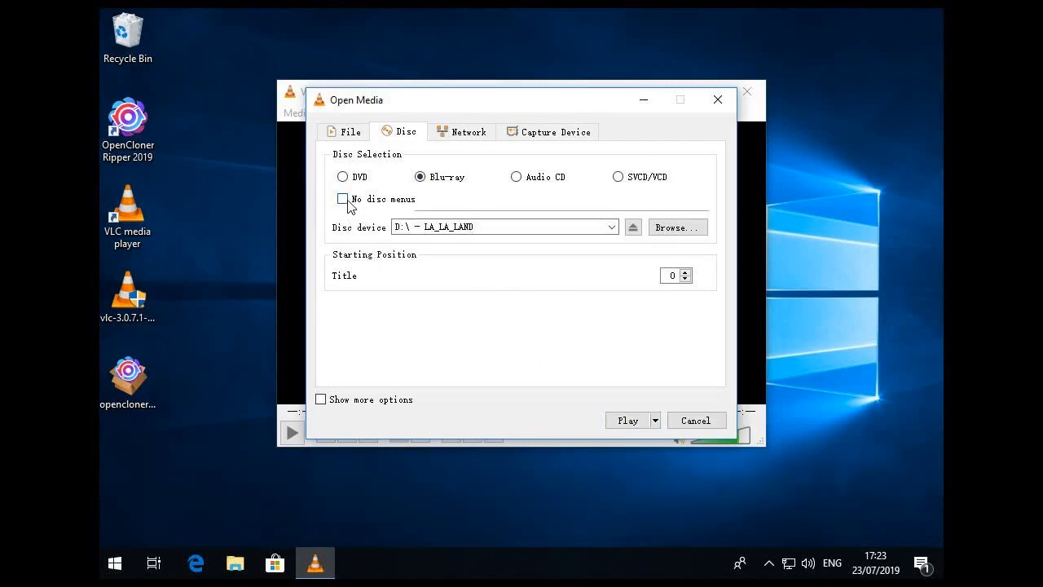
click(342, 199)
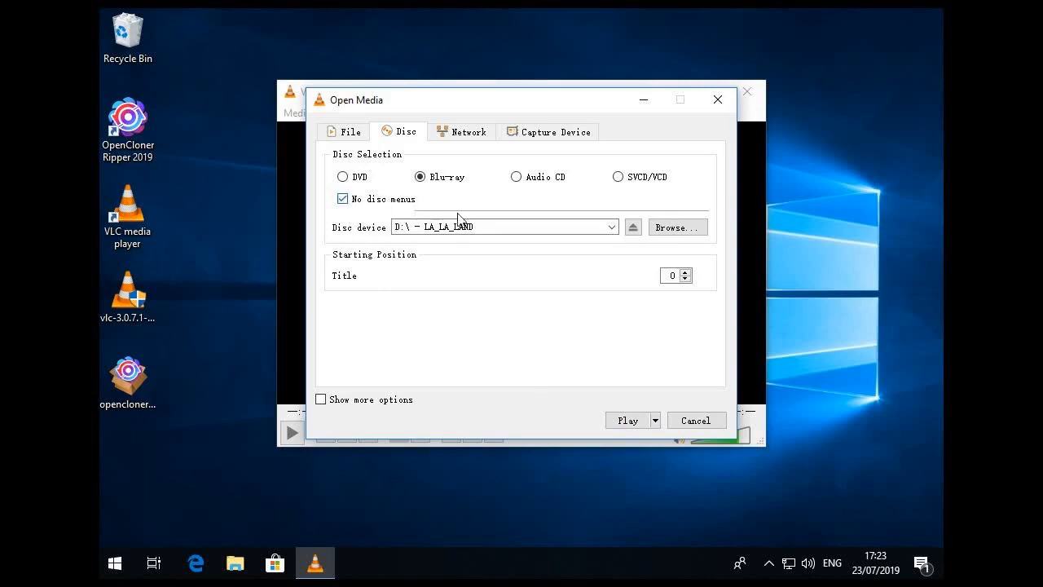
click(626, 420)
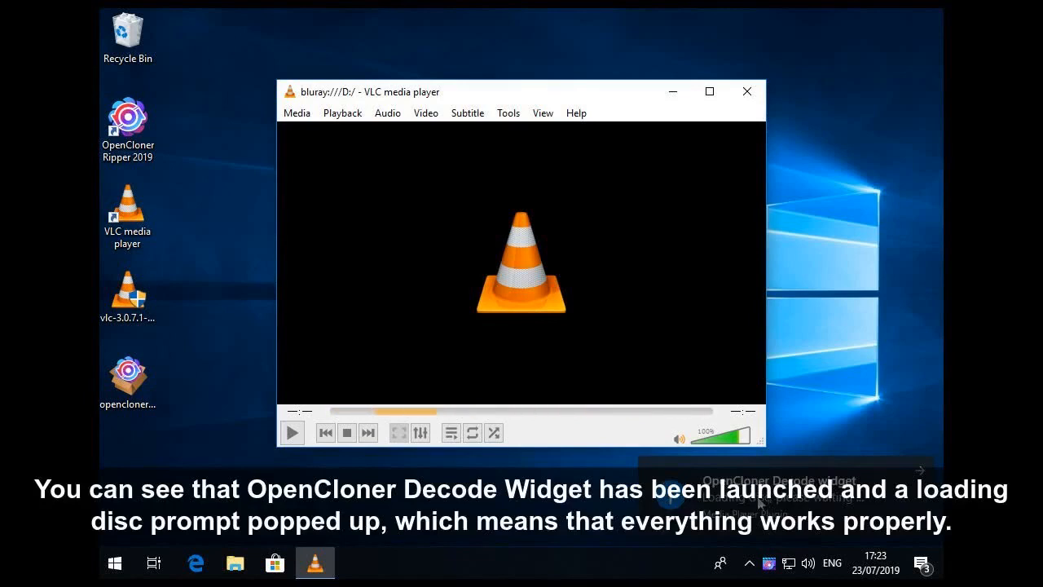
Step: Let the Decode Widget load the disc until La La Land plays with its running time shown
click(290, 434)
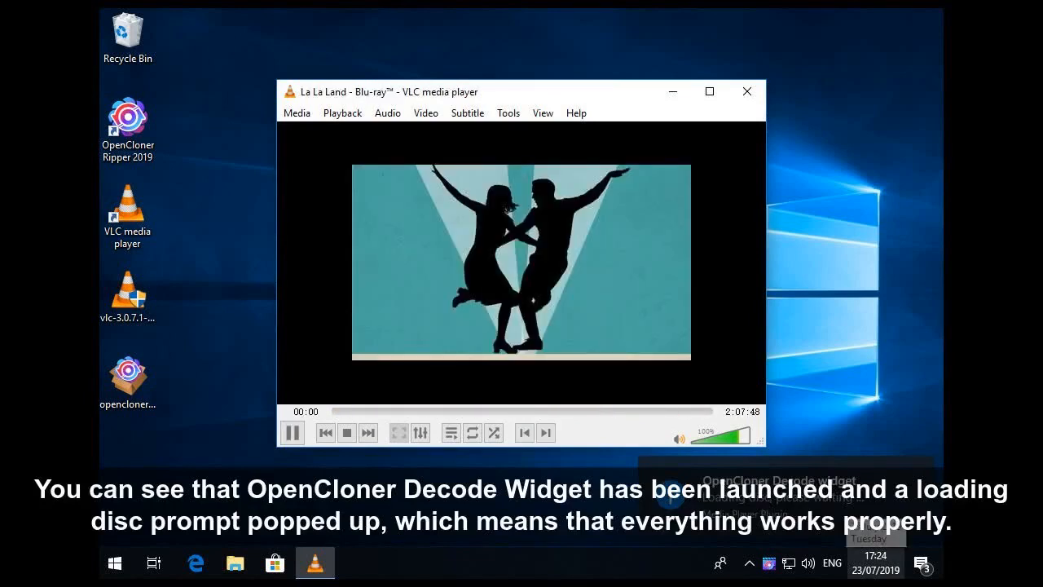